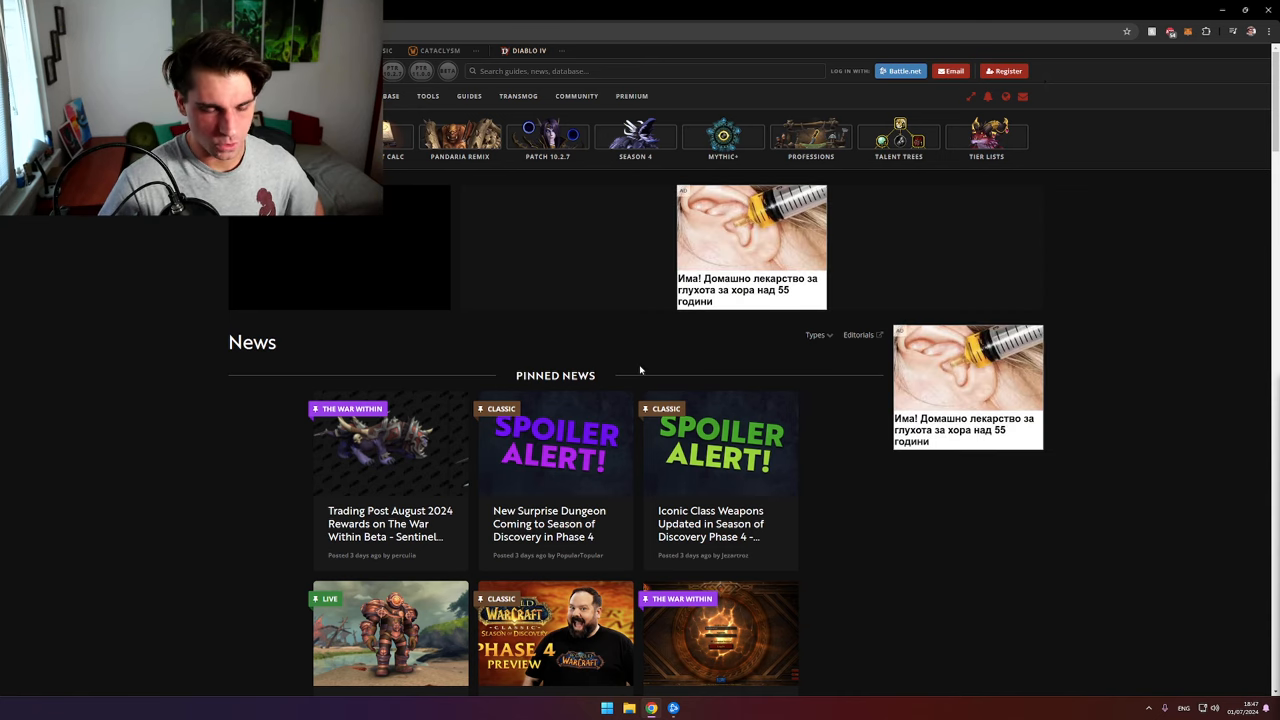
# Step: Open the 'First Look at The War Within Expansion Login Screen' article from the news tiles
pyautogui.scroll(-3)
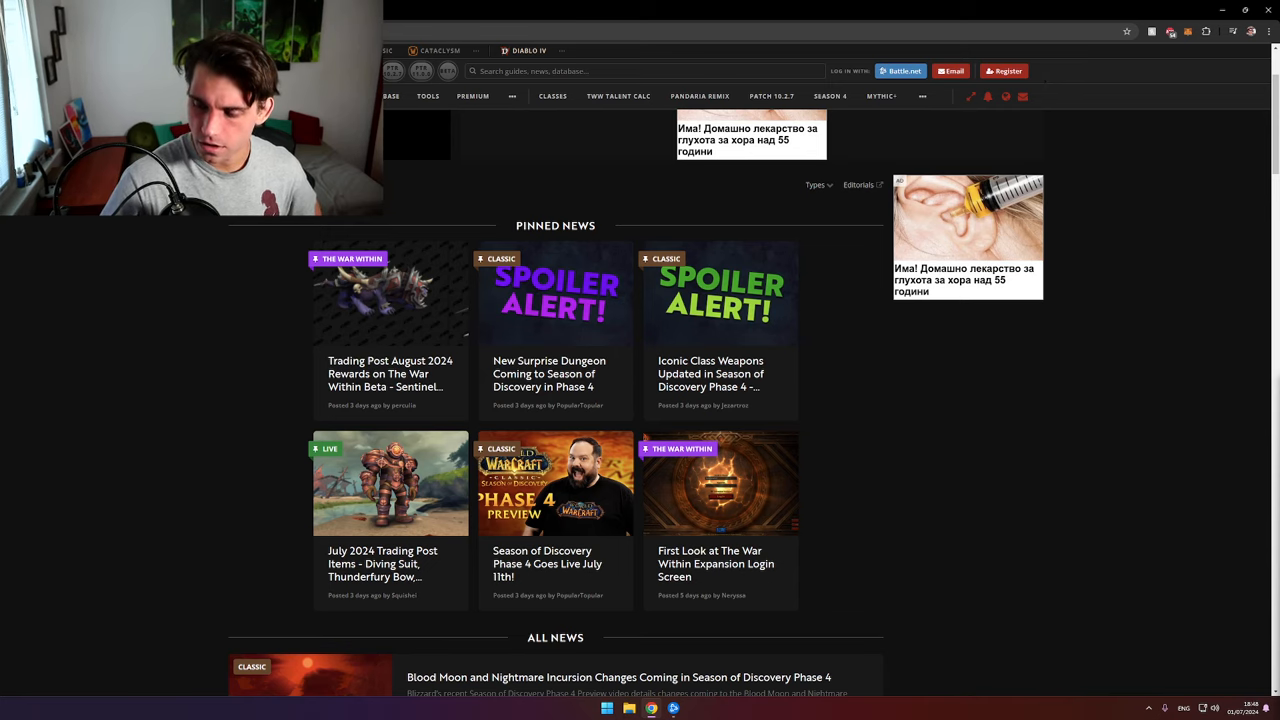
pyautogui.moveTo(908, 428)
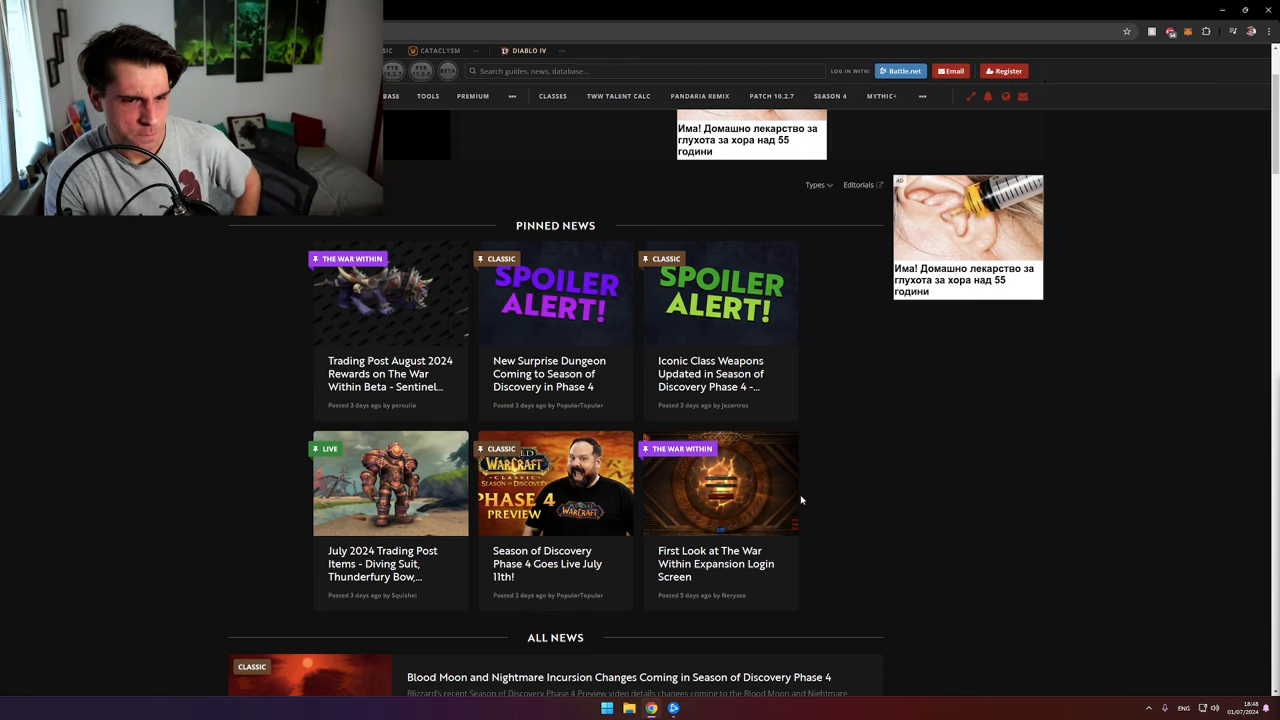
pyautogui.click(718, 482)
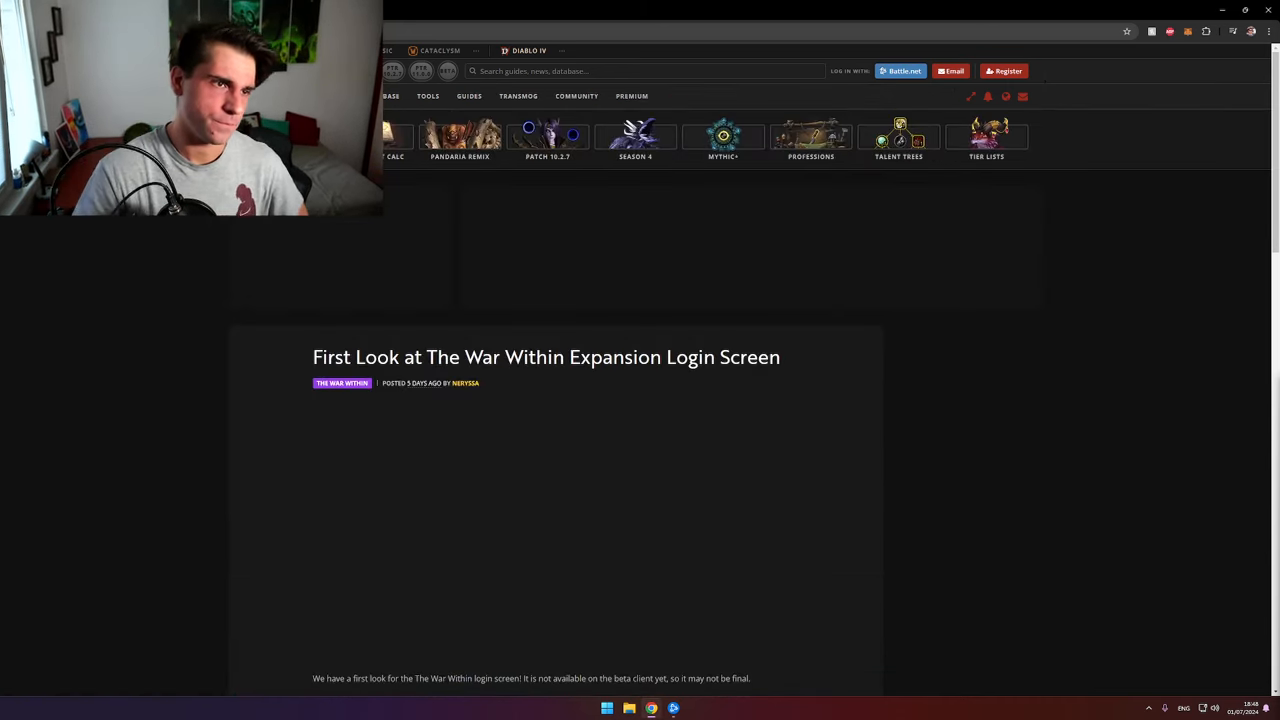
# Step: Start playing the article's embedded login-screen video
pyautogui.scroll(-3)
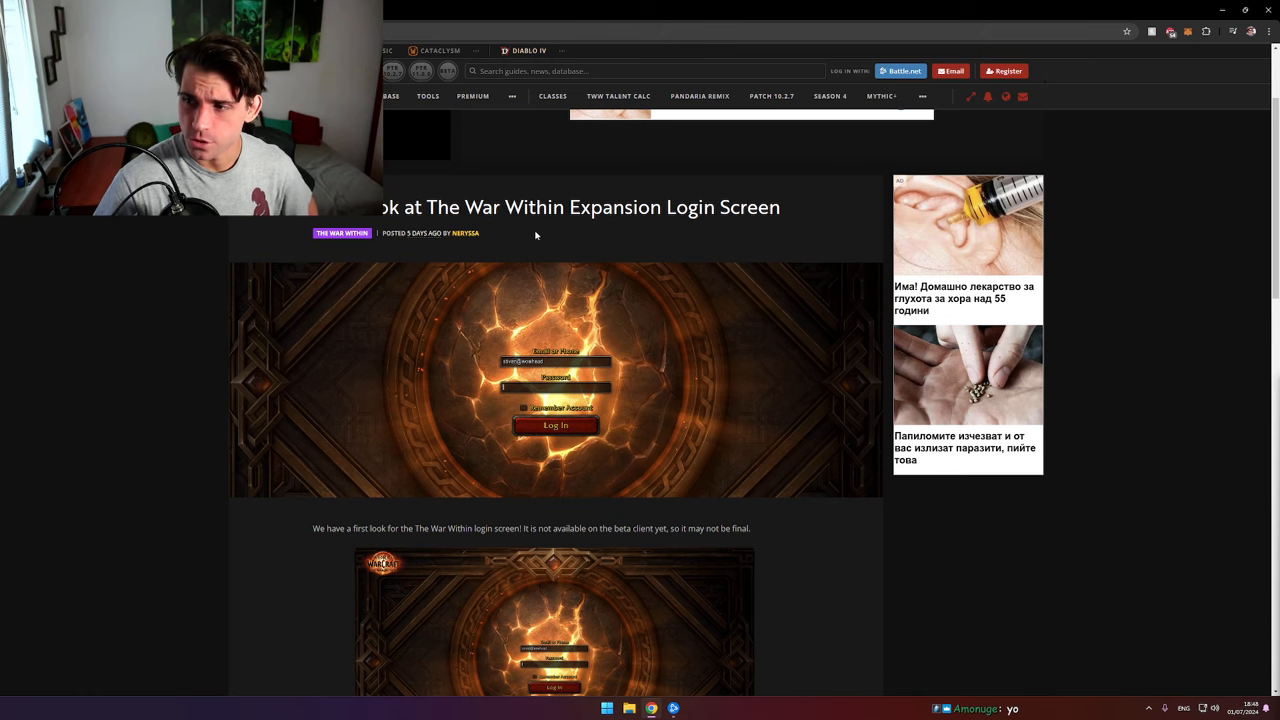
pyautogui.scroll(-3)
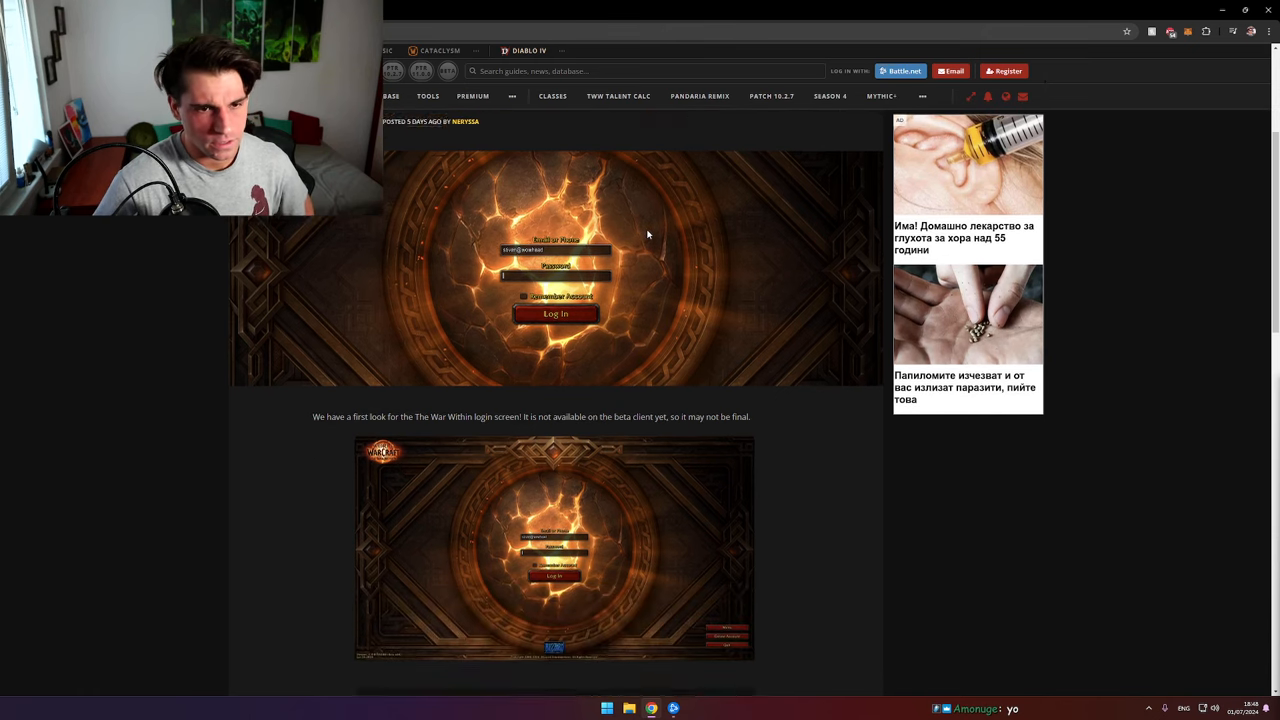
pyautogui.scroll(-3)
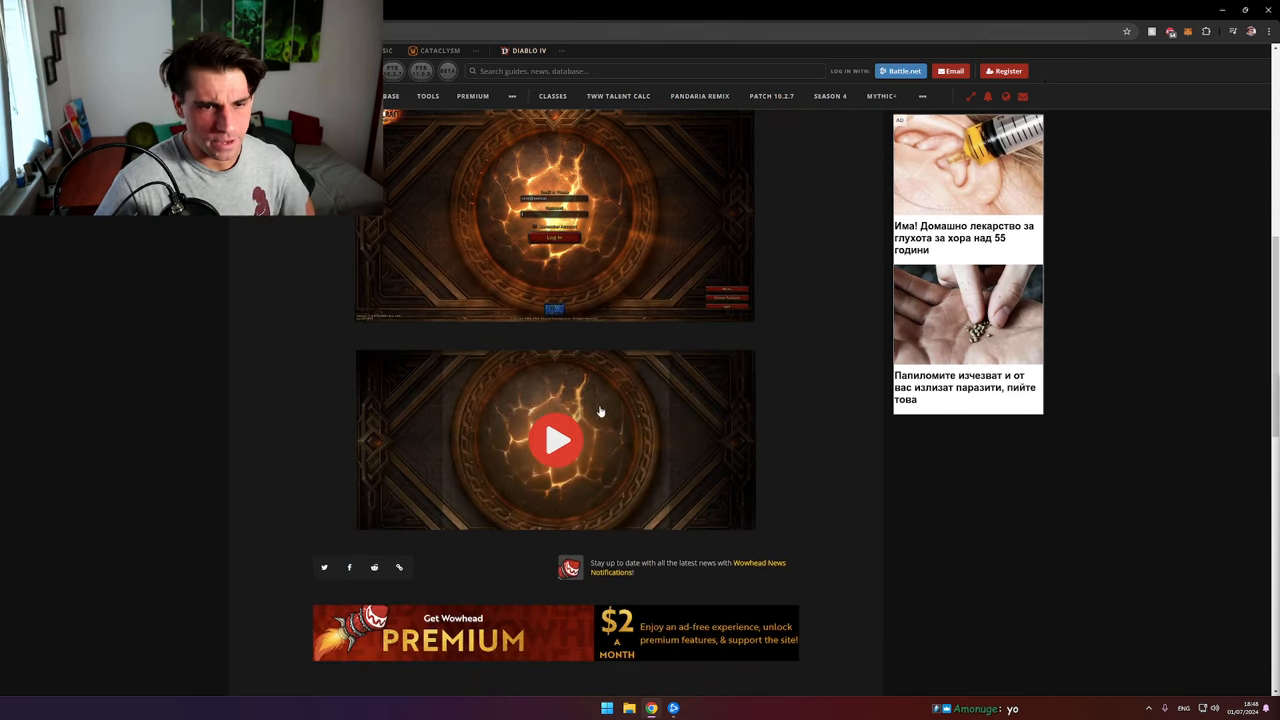
pyautogui.click(556, 440)
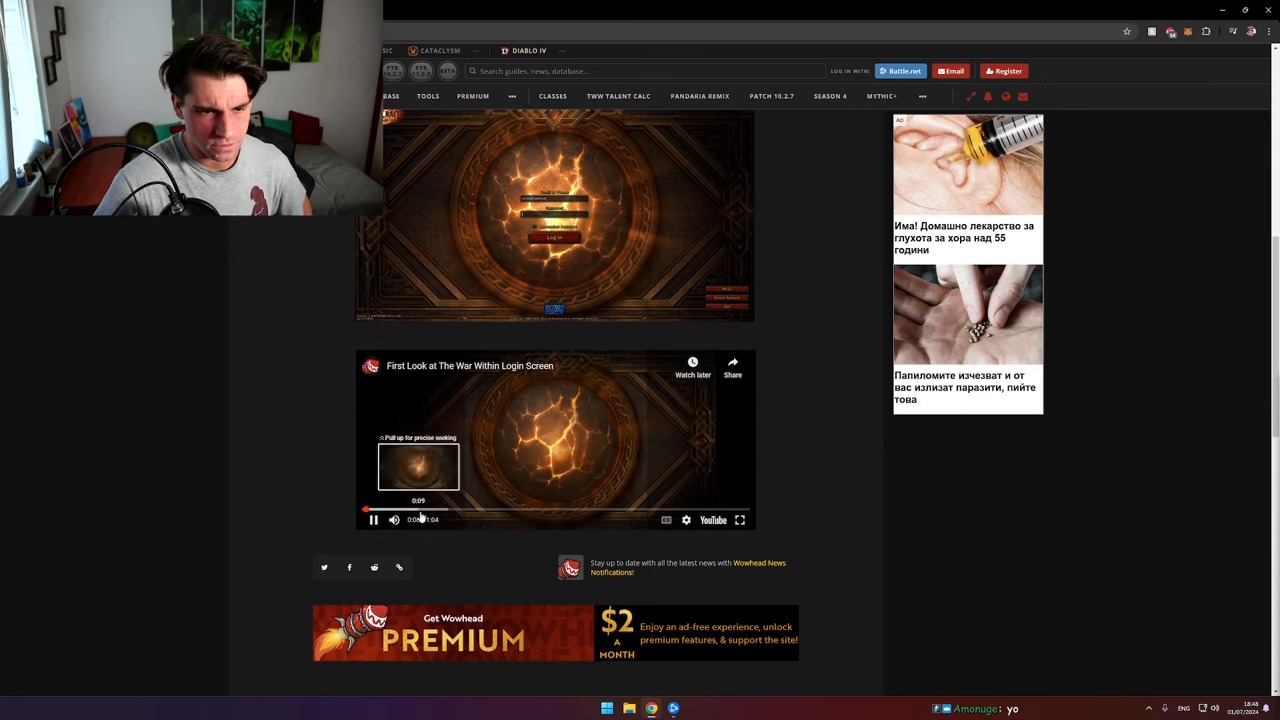